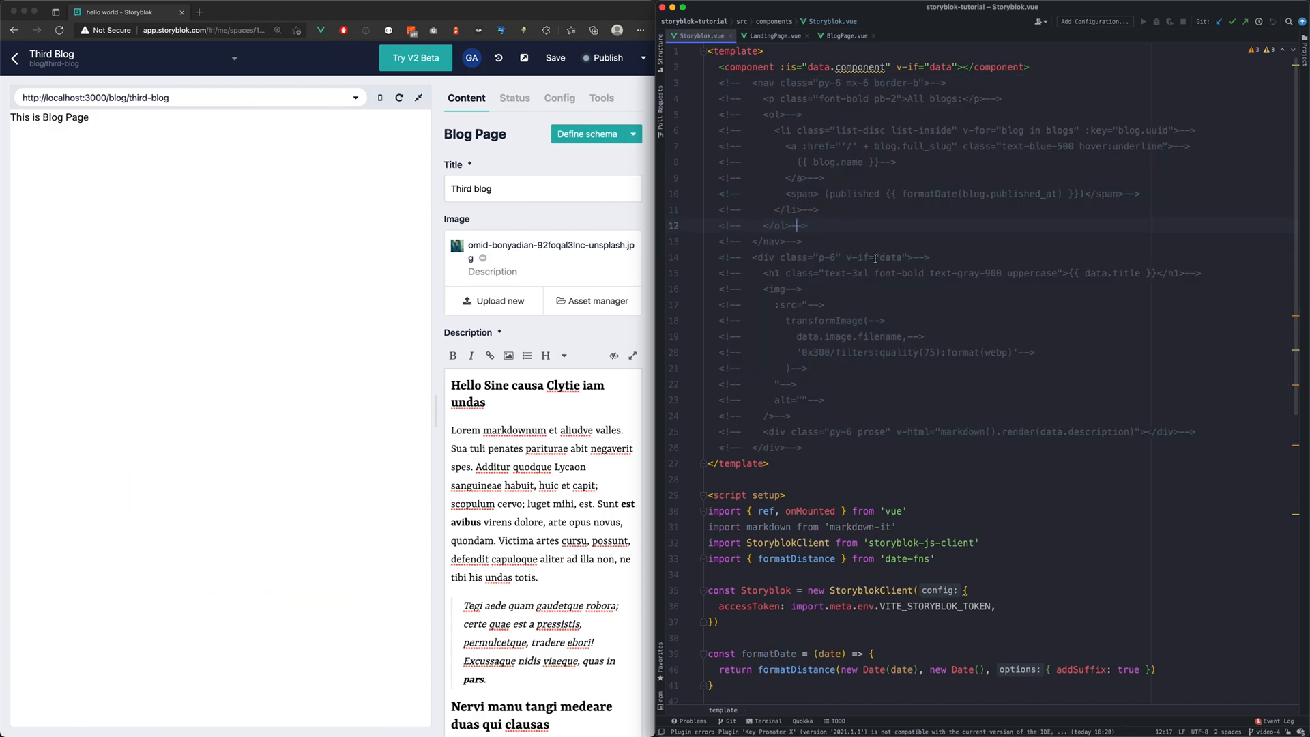
Move the commented title, image and description markup into BlogPage.vue's template and uncomment it
click(846, 36)
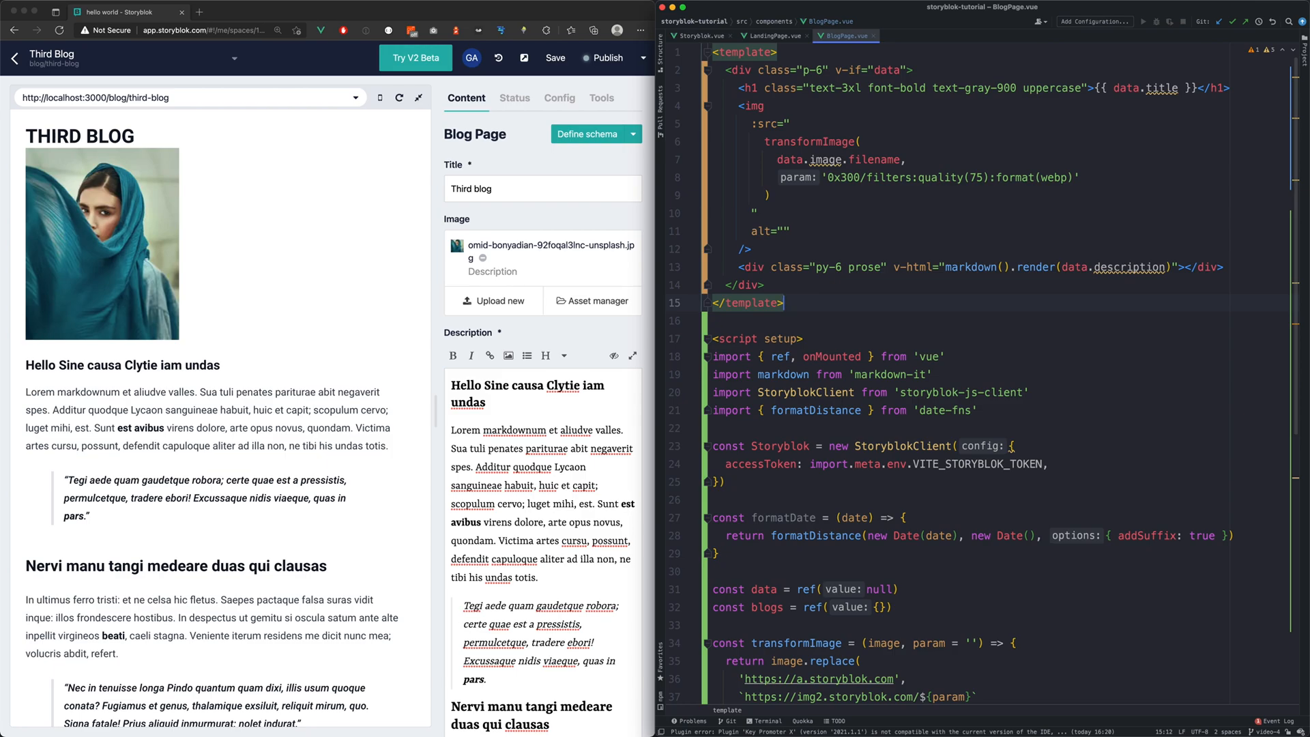
scroll(down, 3)
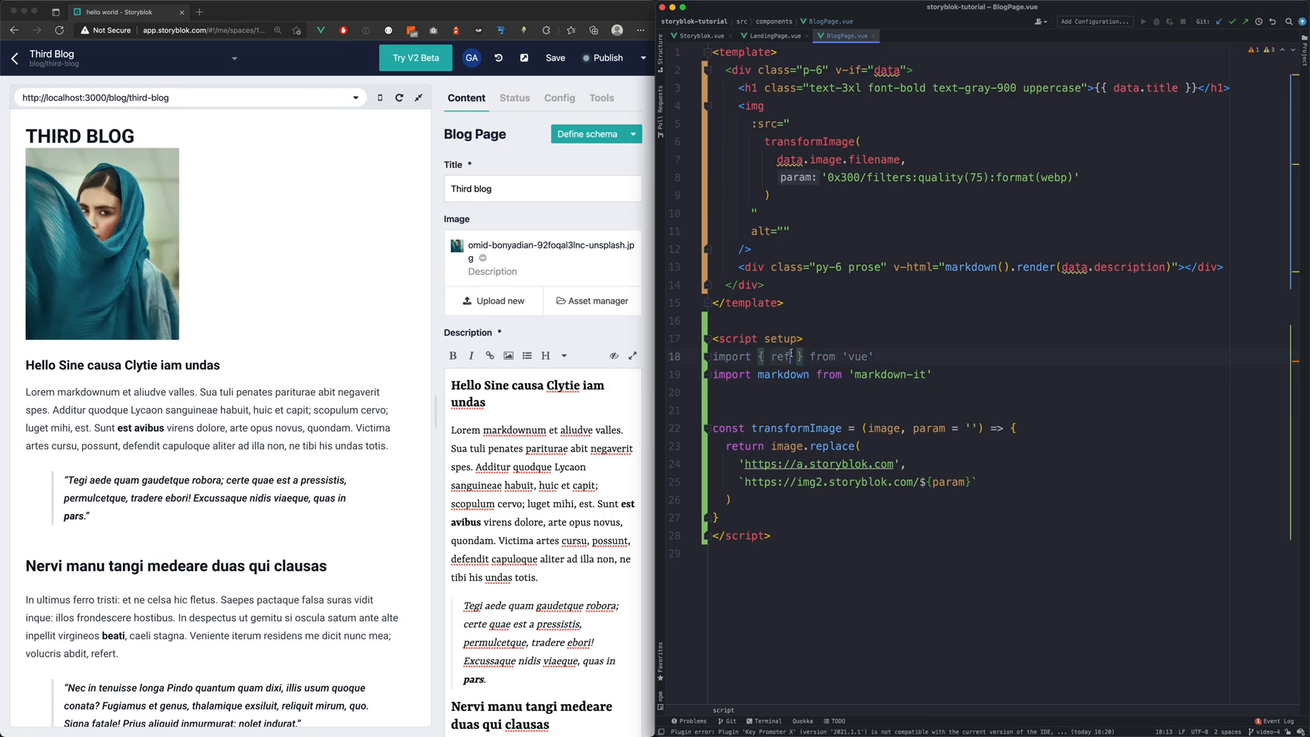
Replace the fetch code with defineProps declaring blok: Object, drop the unused ref import, and return to Storyblok.vue
text(, defineProps)
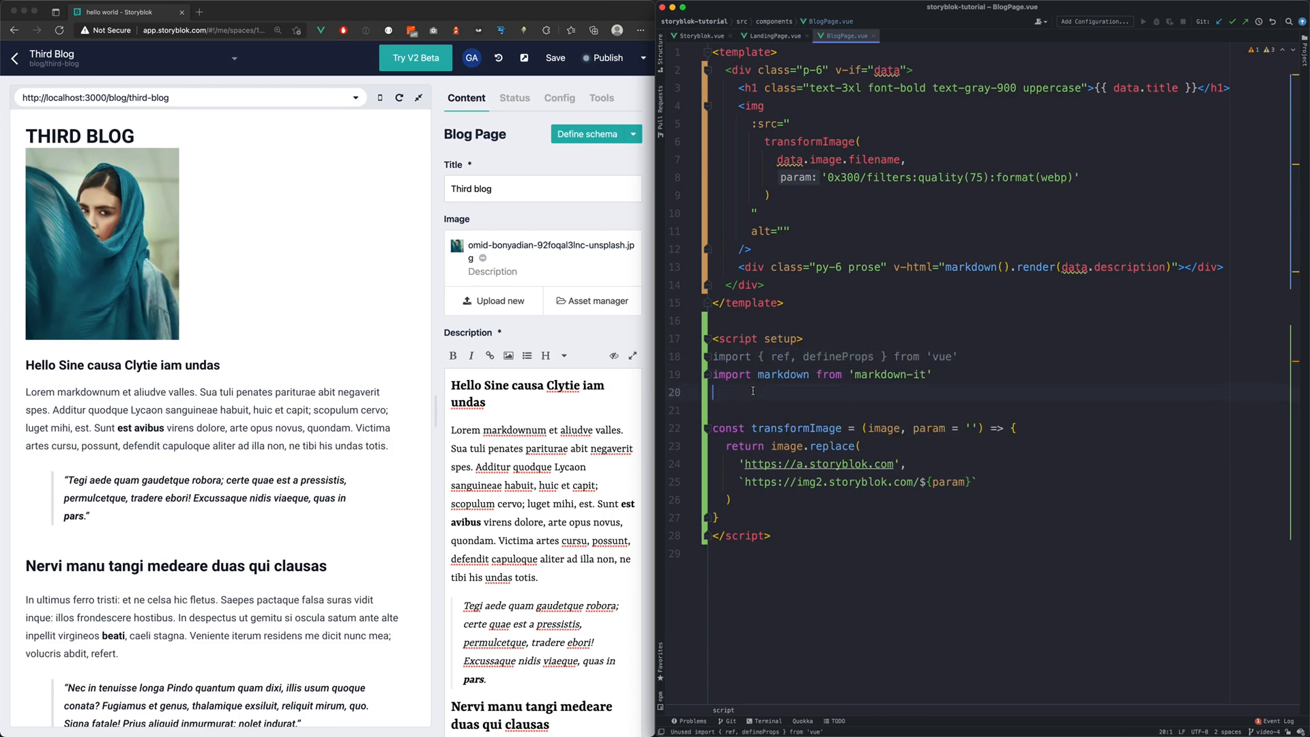
text(const props = defineProps))
text(blok)
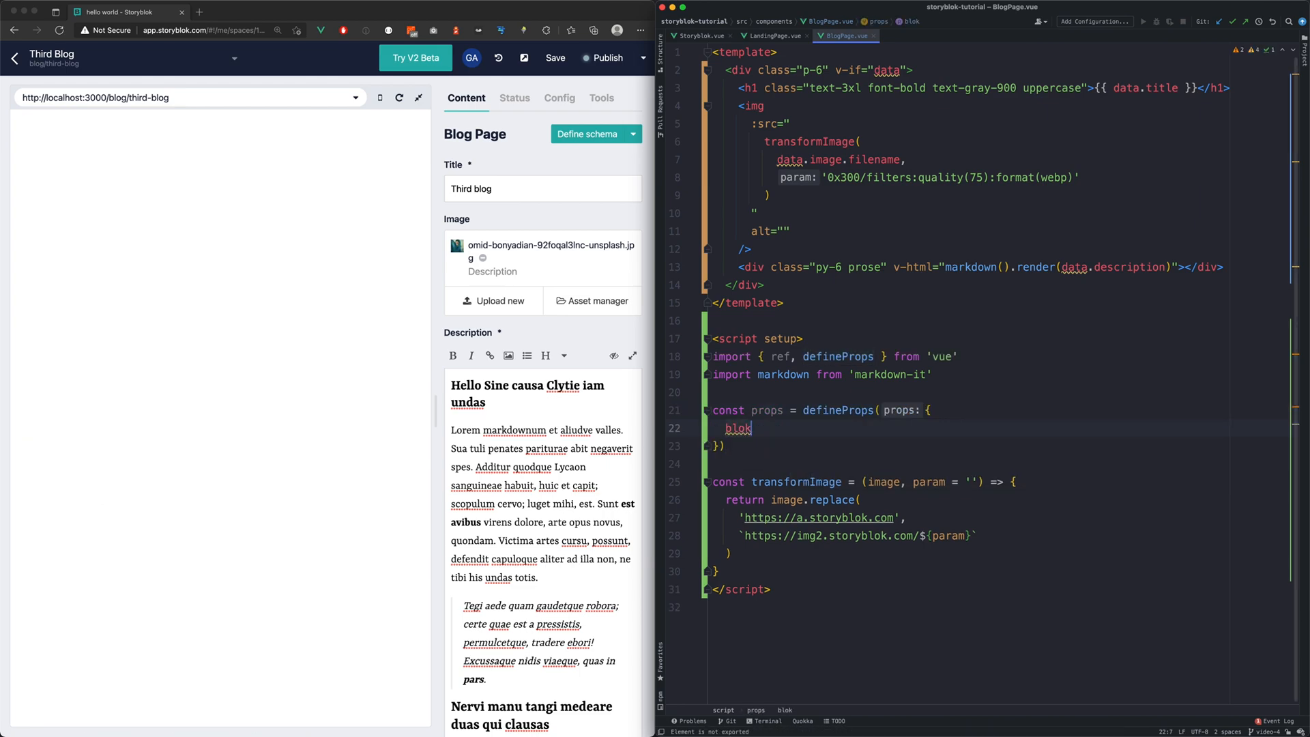
text(: Object,)
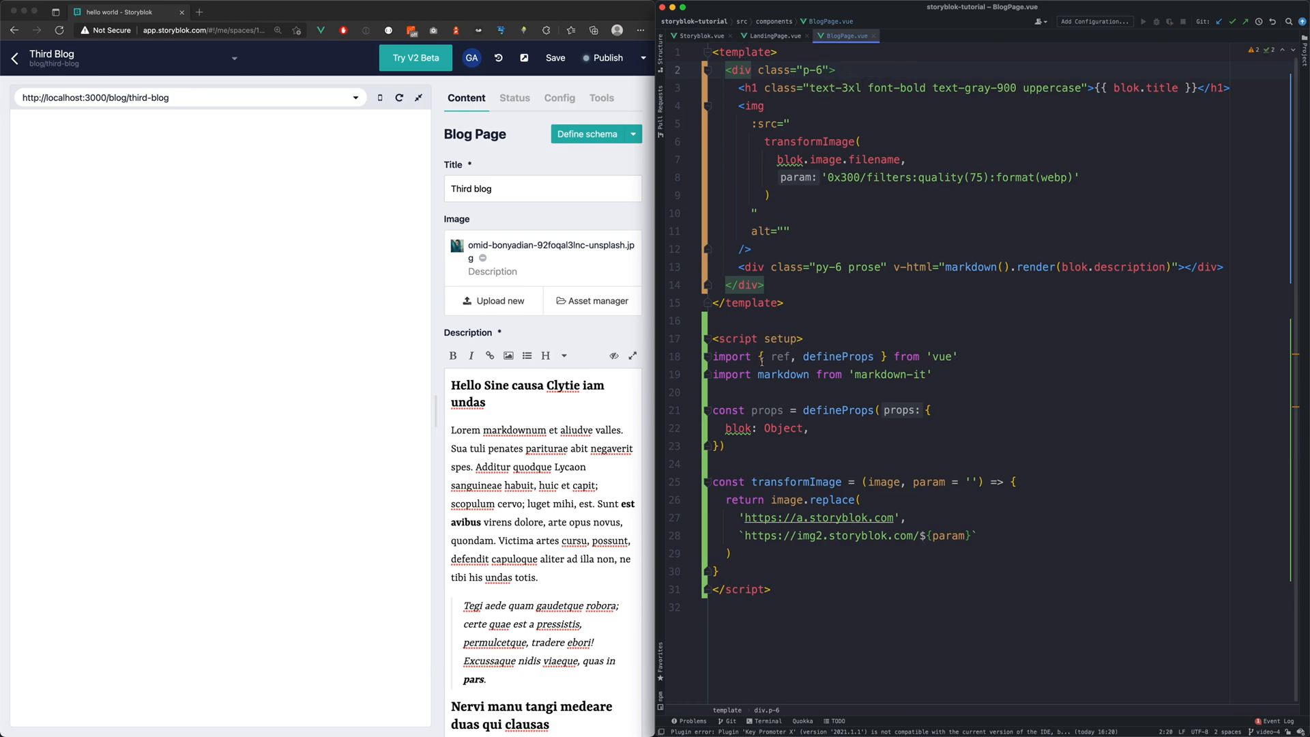
double_click(778, 357)
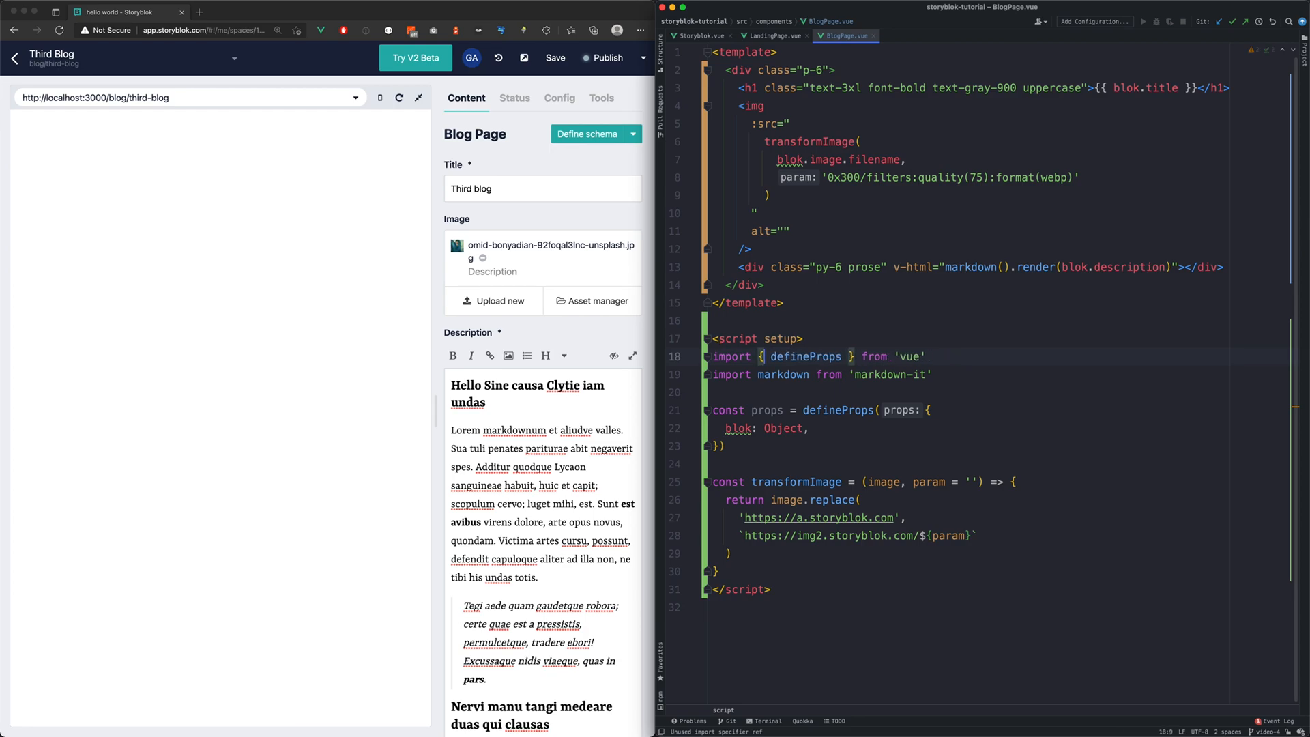
click(699, 36)
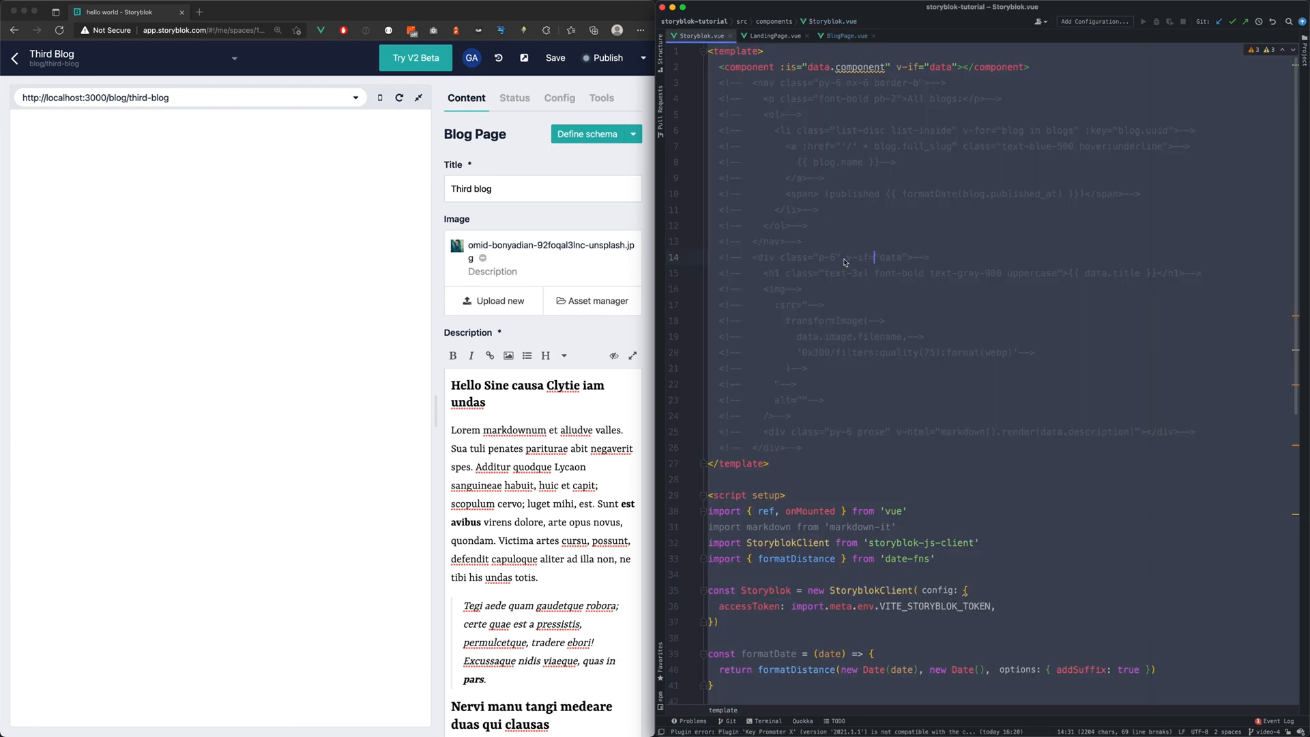
Bind :blok="data" on the dynamic component, confirm Third Blog renders in the preview, then go back to the home story
text(blok='data)
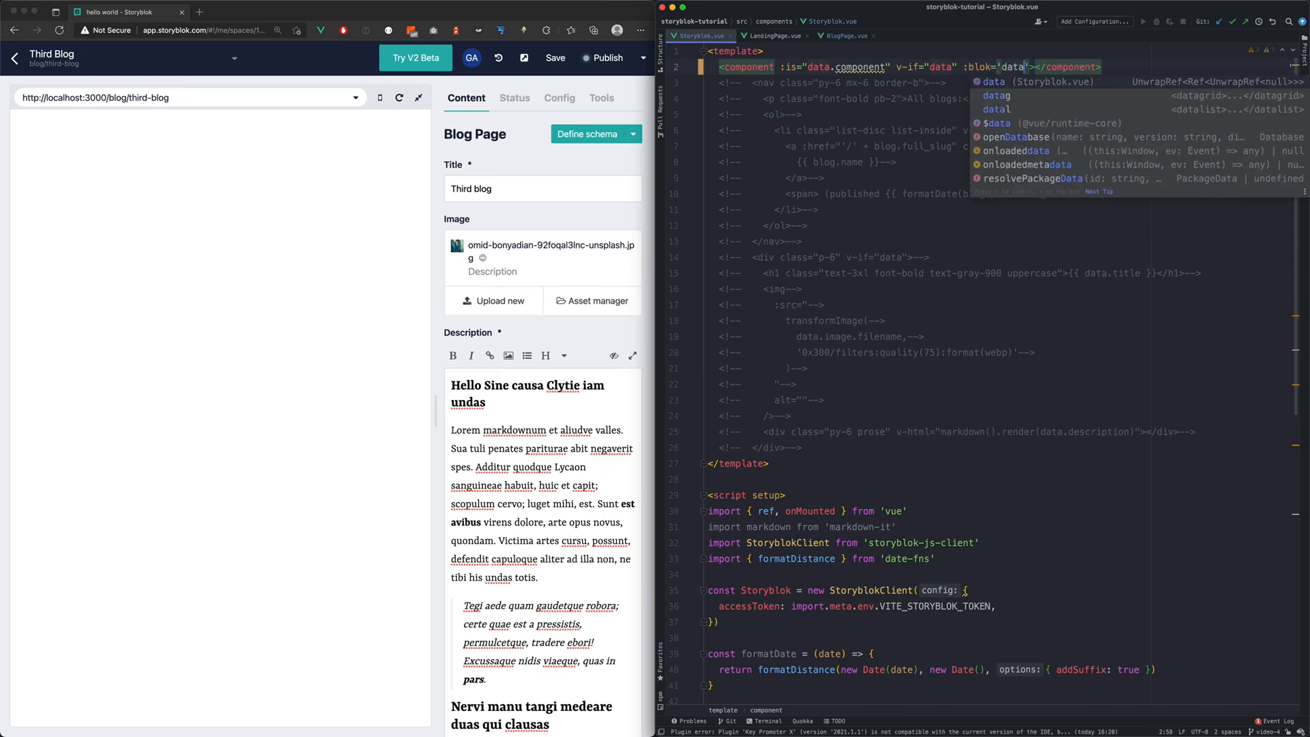
click(400, 98)
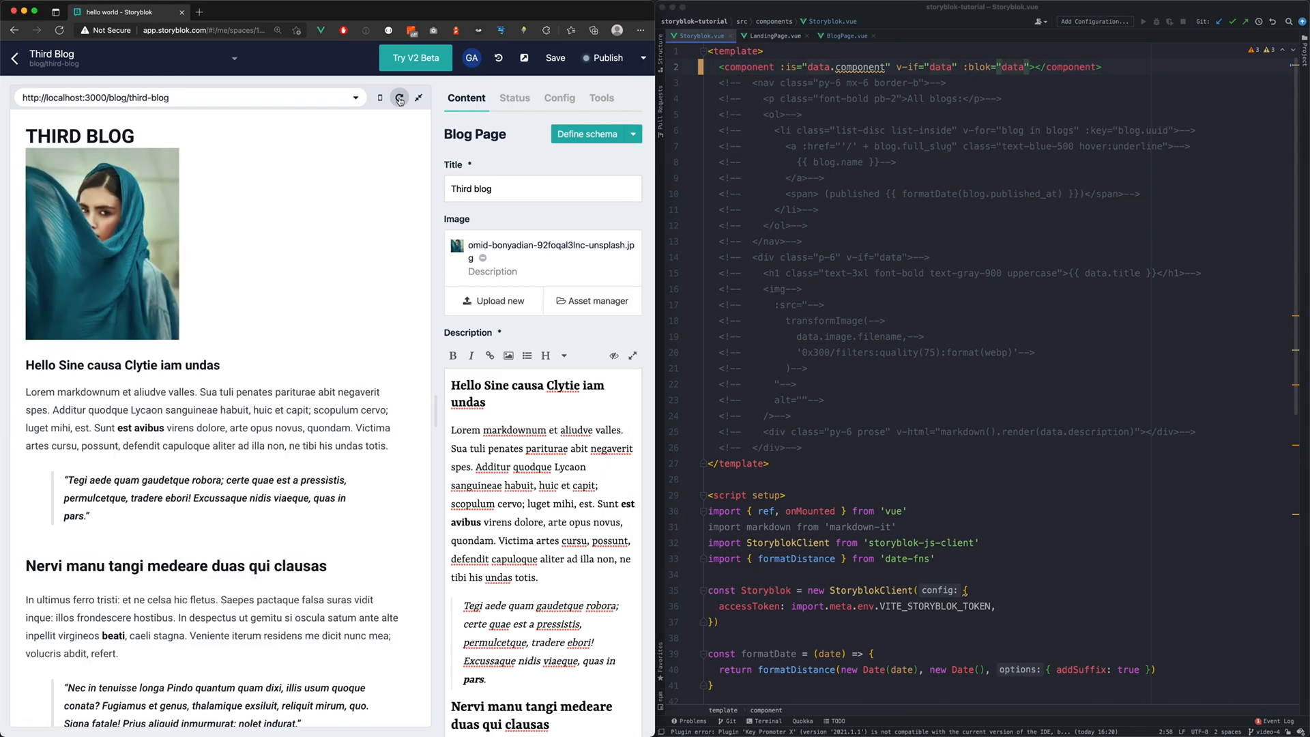
click(843, 36)
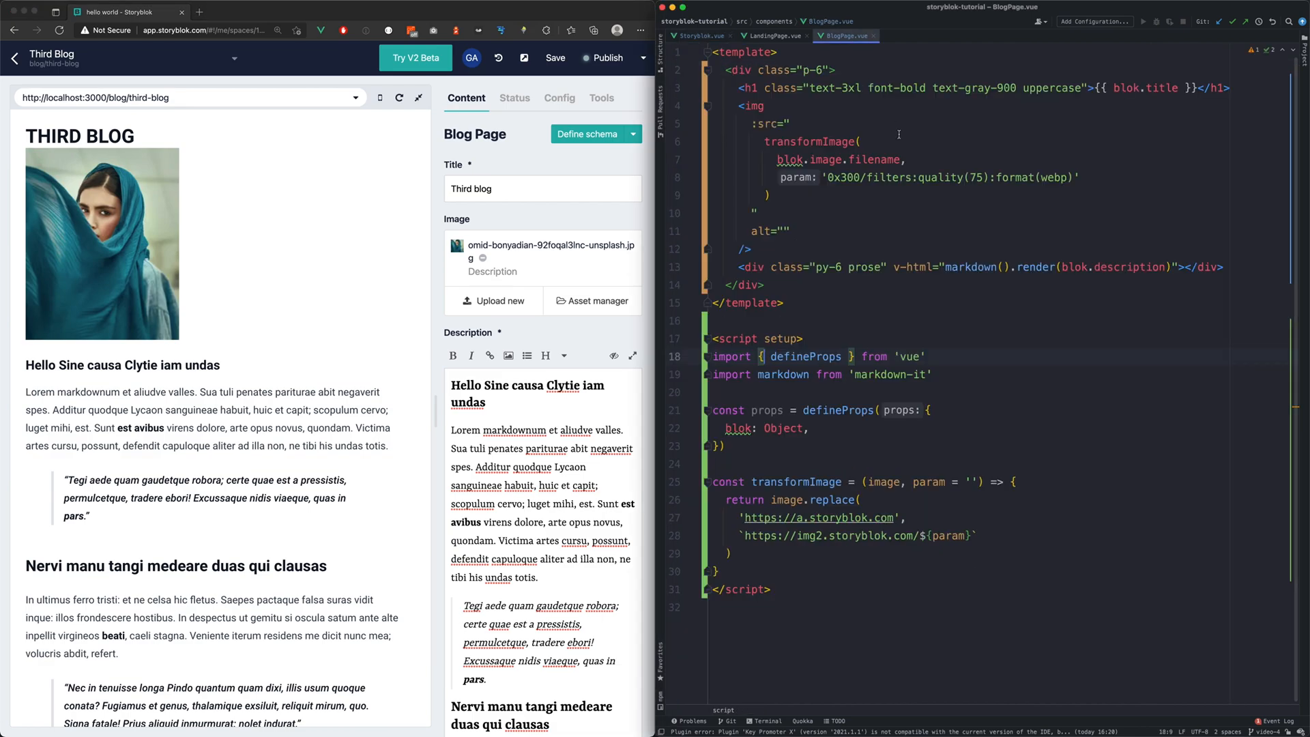
click(14, 58)
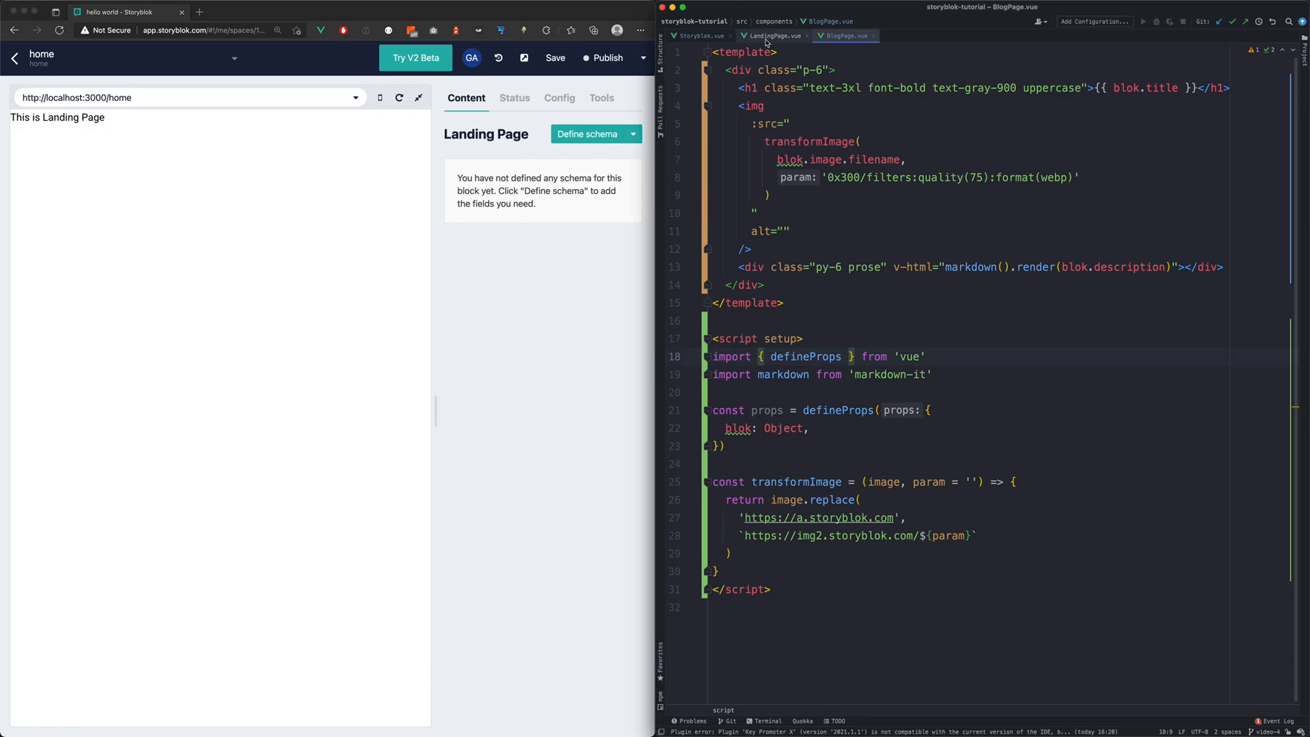
Put the All blogs list nav into LandingPage.vue, remove unused markdown, transformImage and bridge code, and return to Storyblok.vue
click(771, 35)
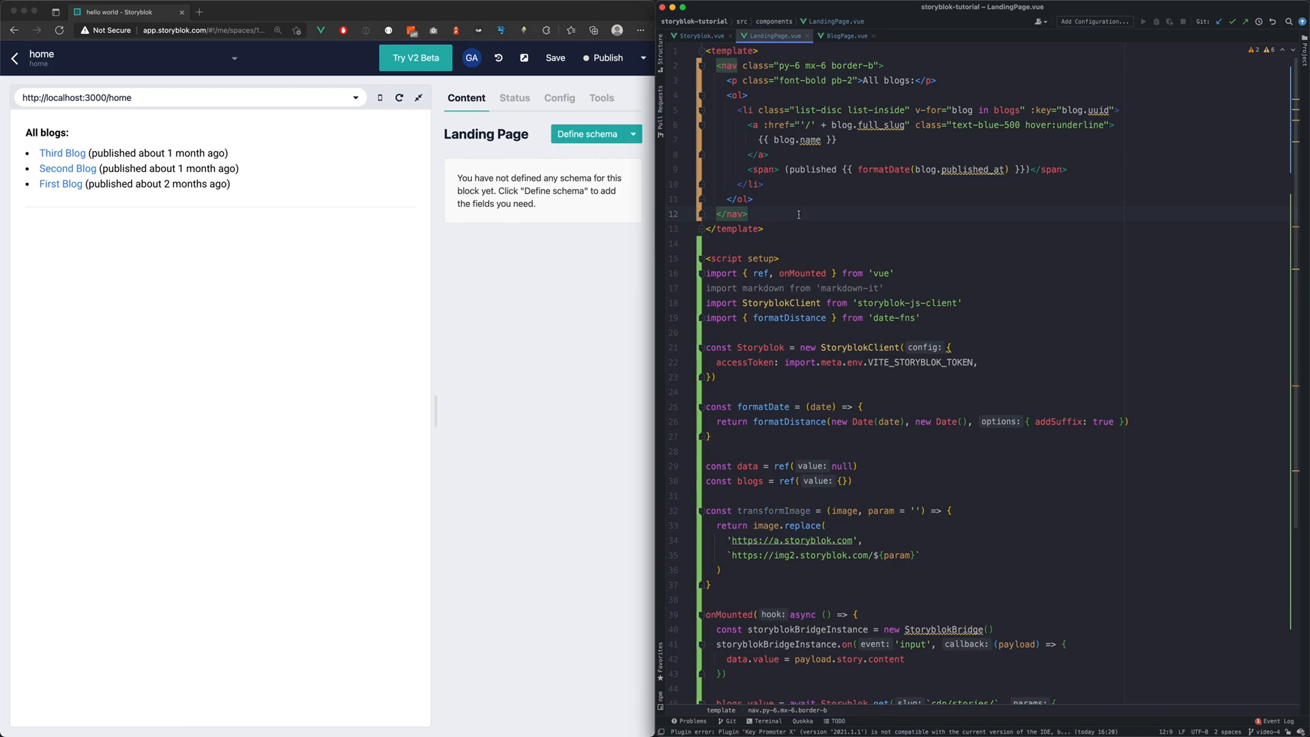
scroll(down, 3)
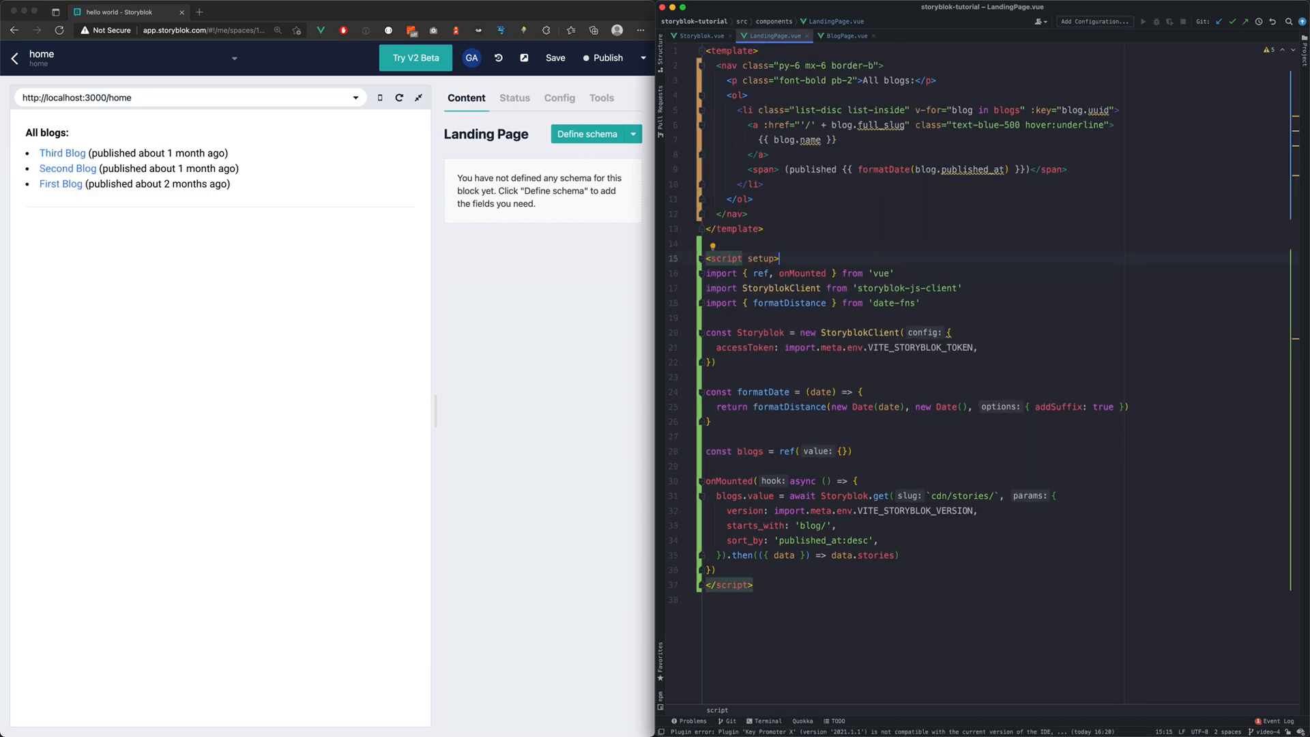
mouse_move(697, 35)
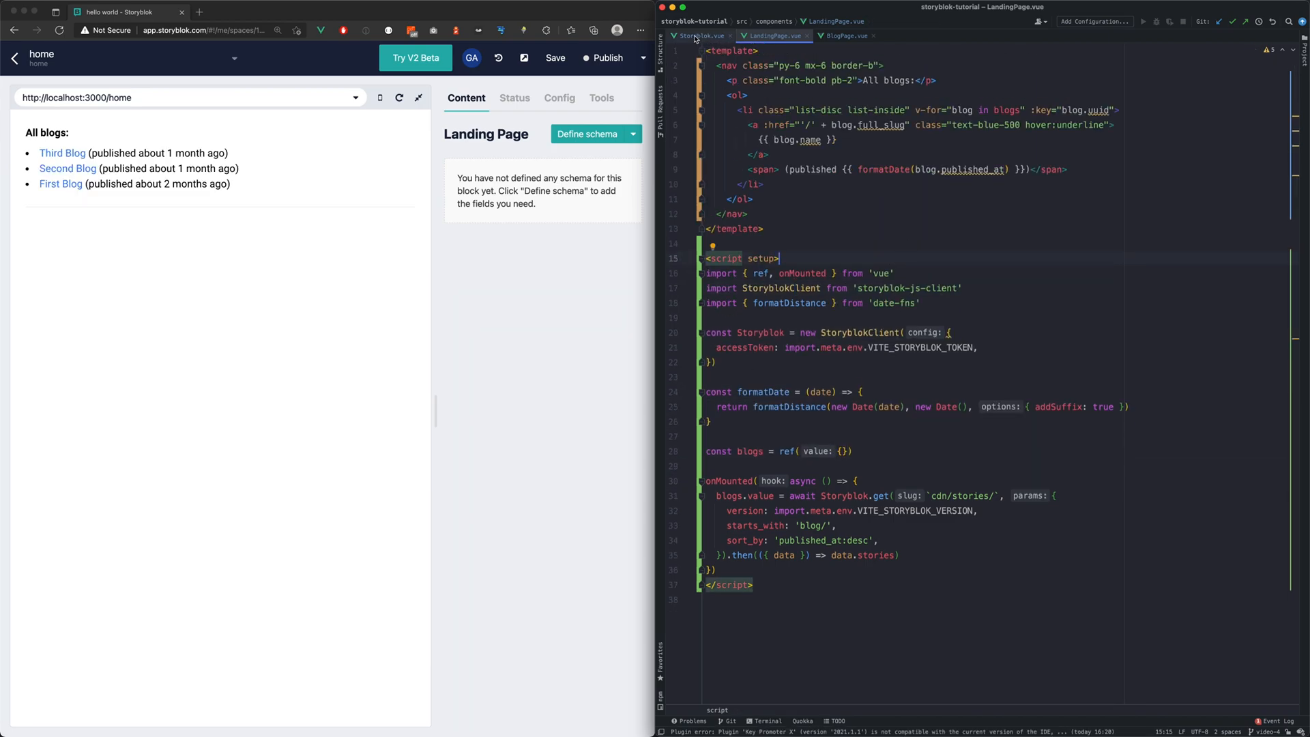
click(699, 35)
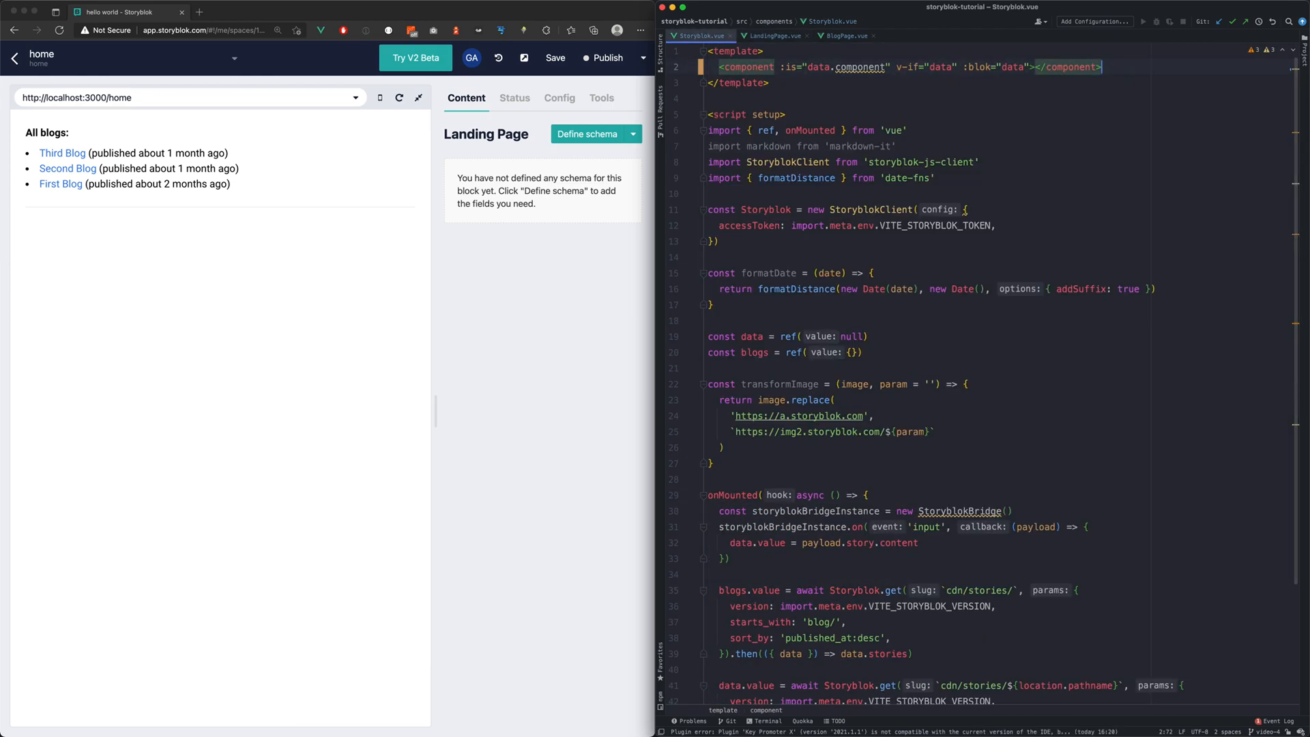